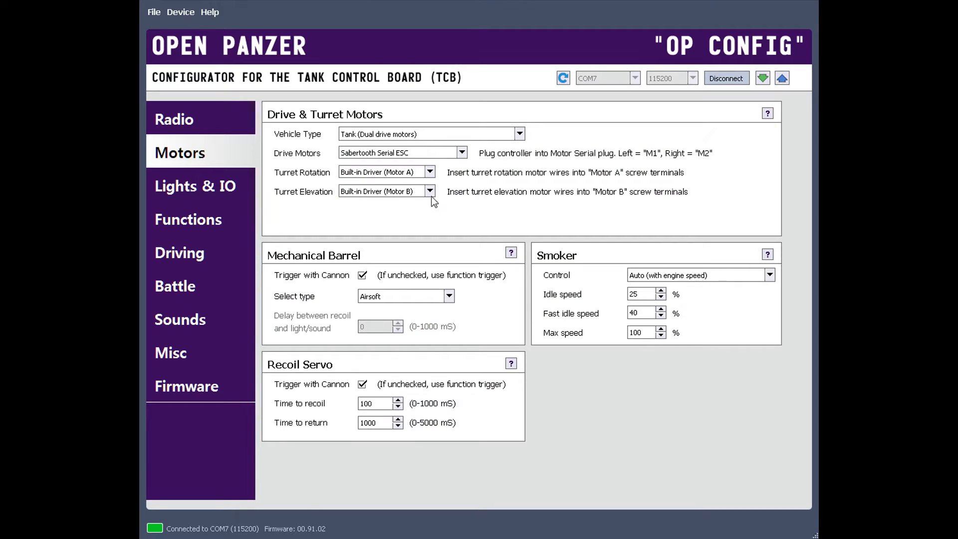
List the Turret Elevation drivers (RC Output, Servo - Pan Effect) while the setting stays on Motor B
left_click(429, 191)
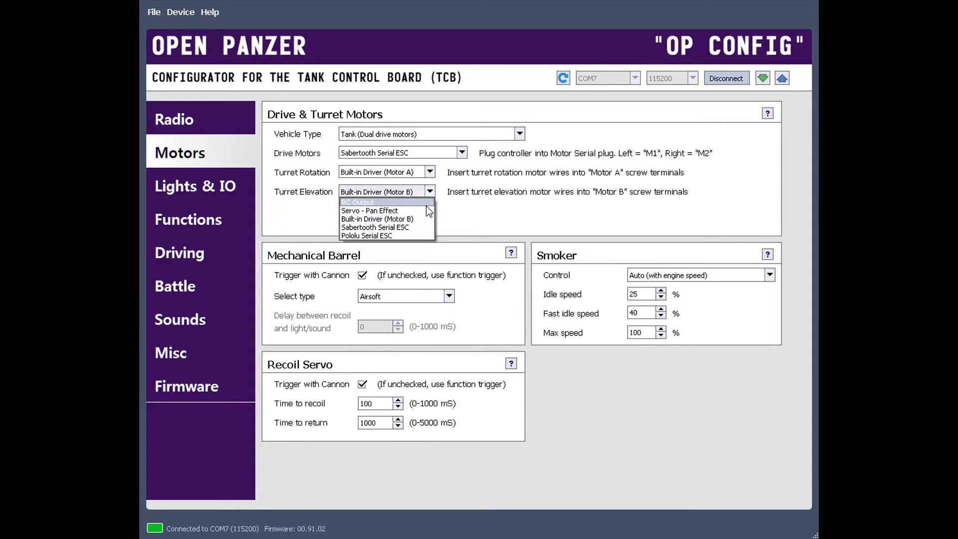
mouse_move(425, 237)
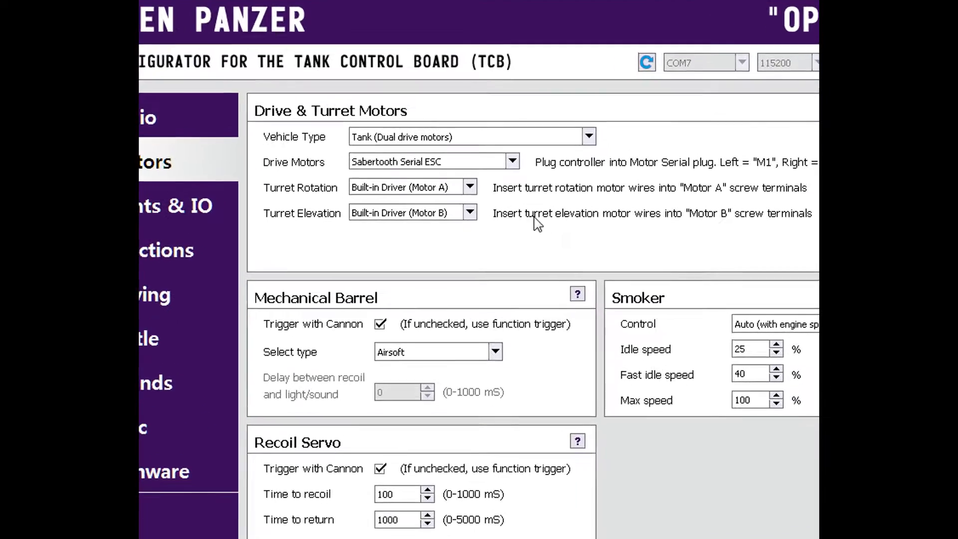
left_click(469, 211)
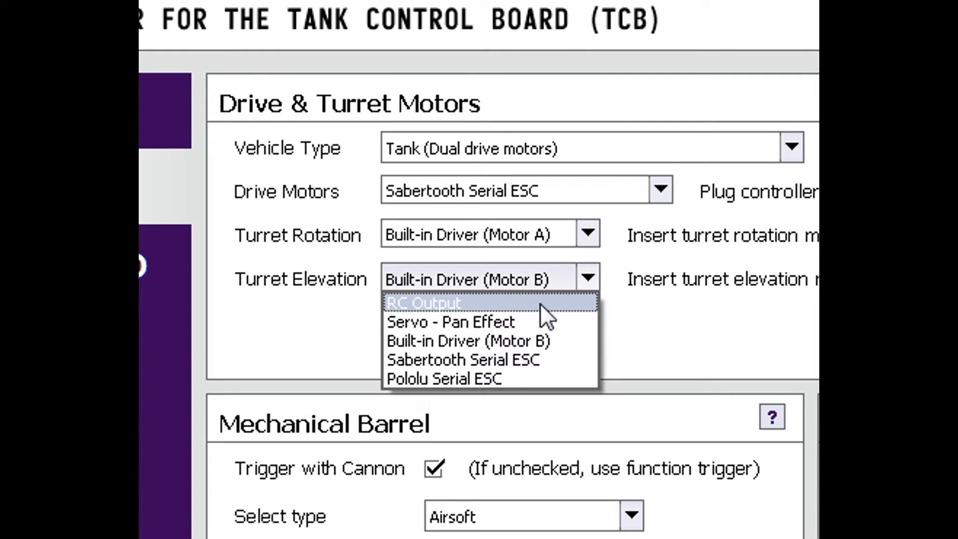
mouse_move(541, 323)
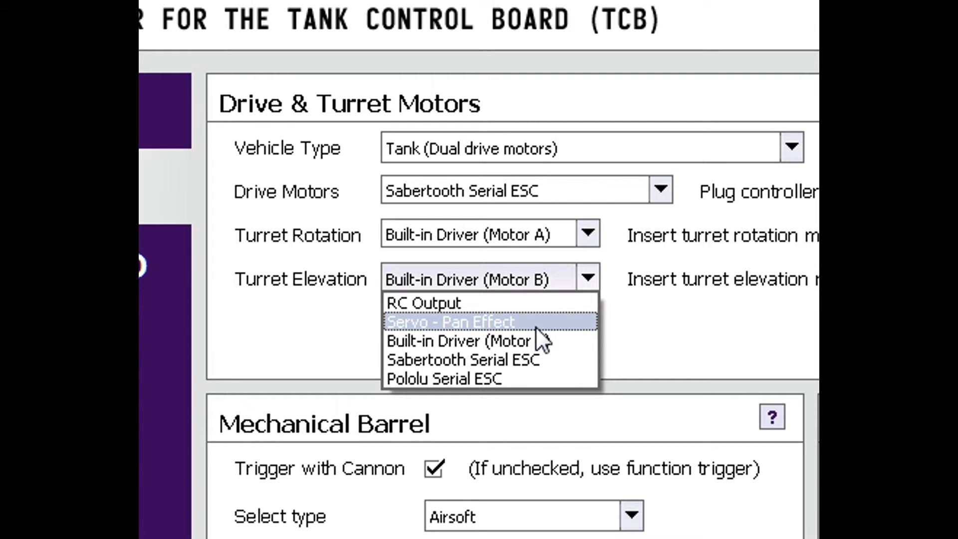